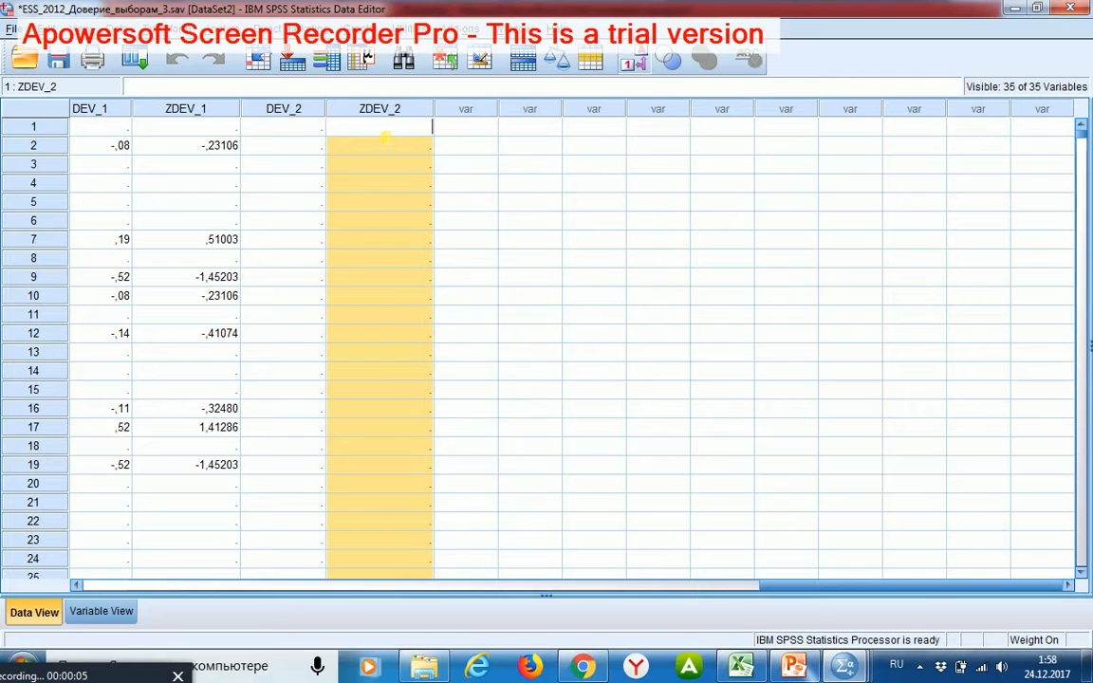
mouse_move(395, 179)
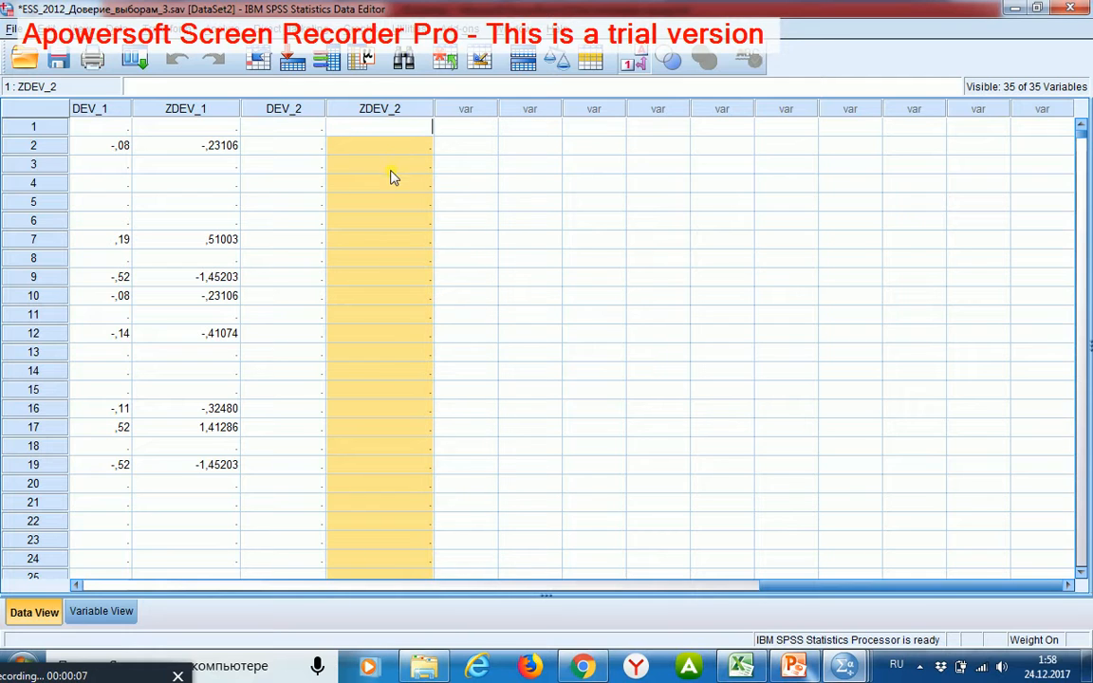
Step: Review the Case 2 sheet's factor headers agea_3 to vote and ZDEV_2 values descending from 6.96
click(379, 315)
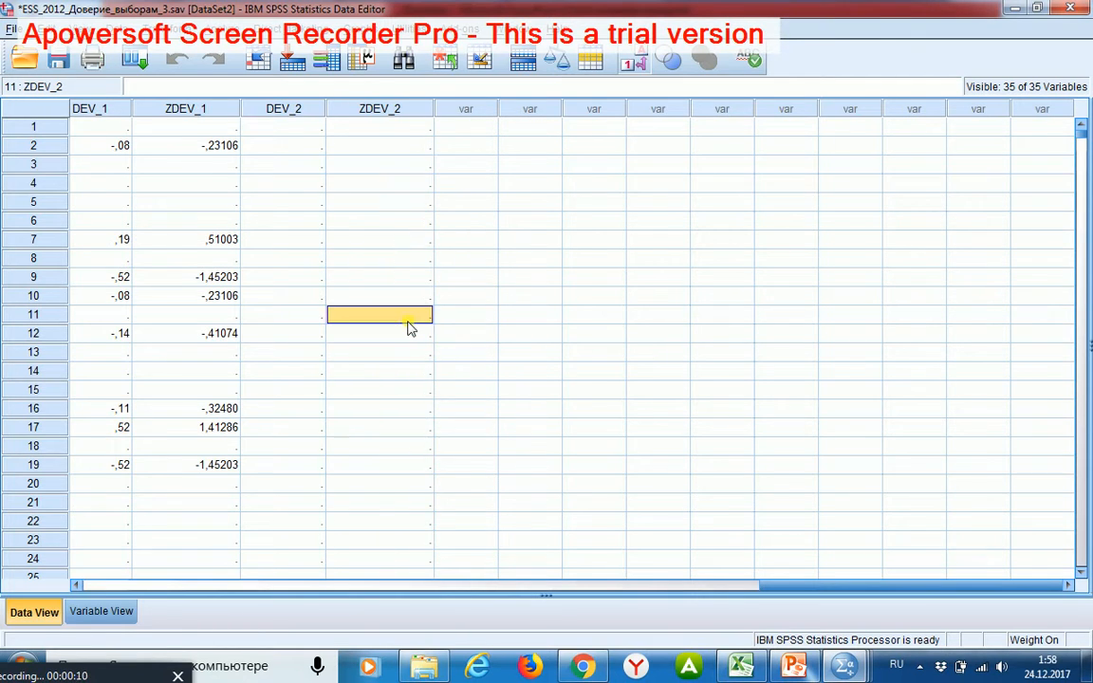
scroll(down, 3)
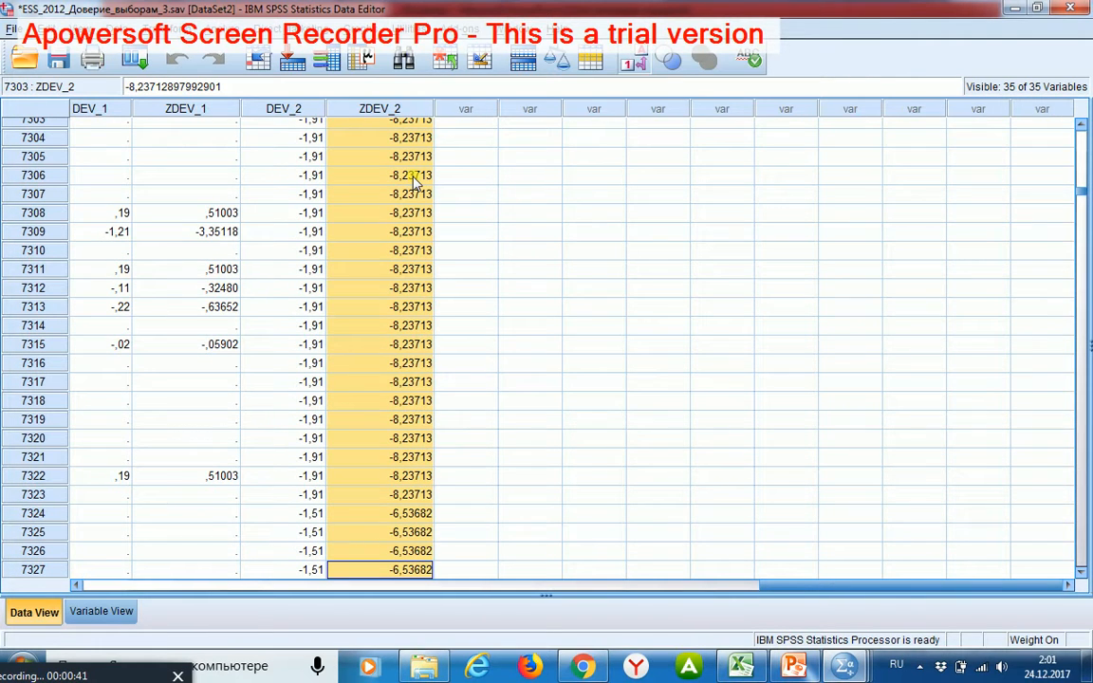
scroll(down, 3)
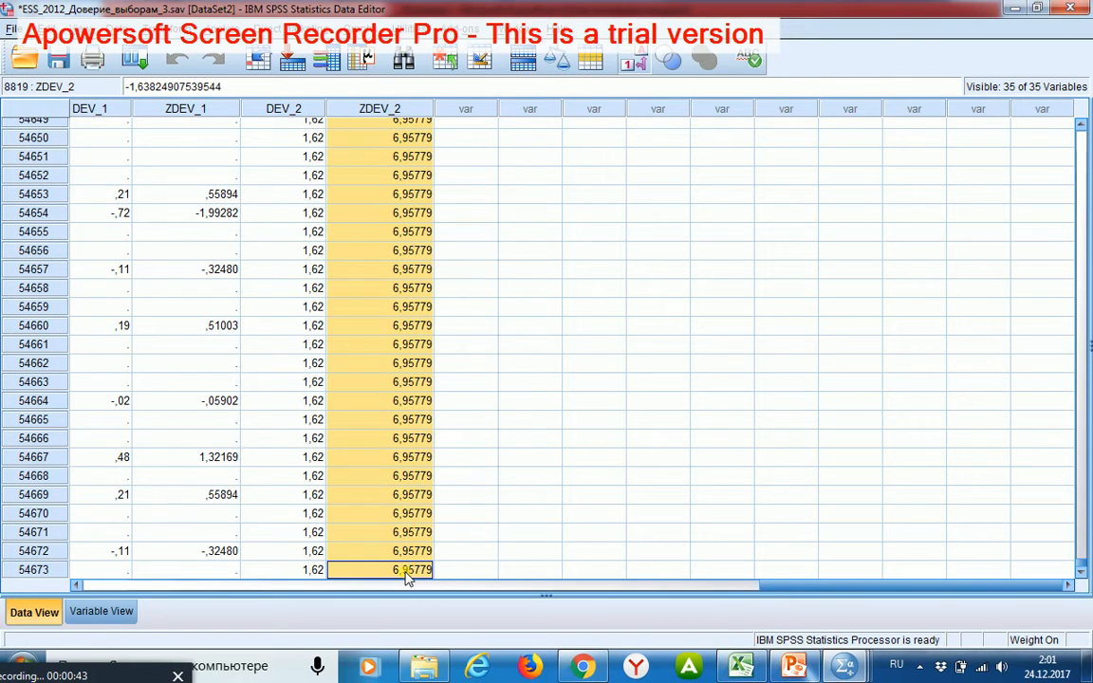
mouse_move(490, 492)
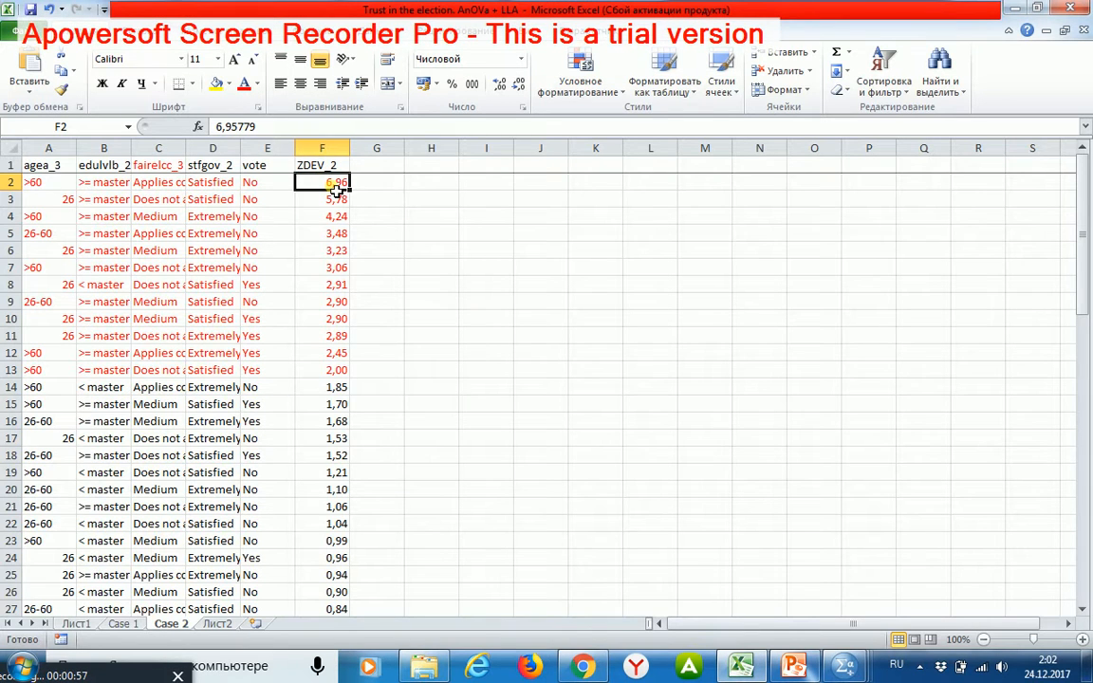
mouse_move(61, 182)
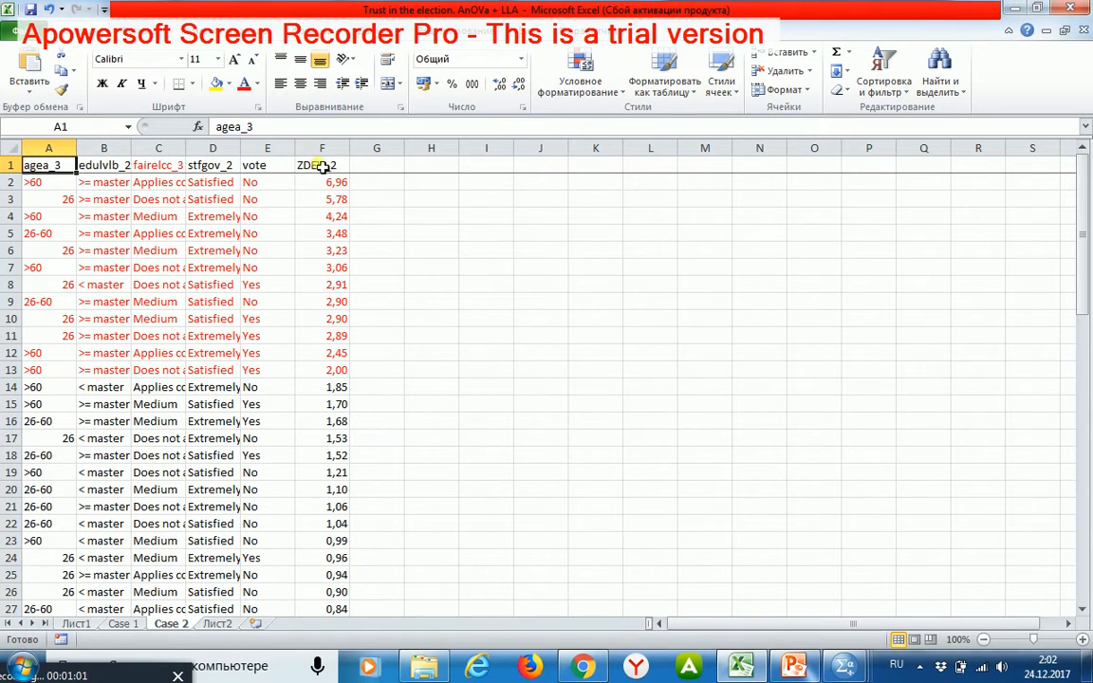
click(323, 163)
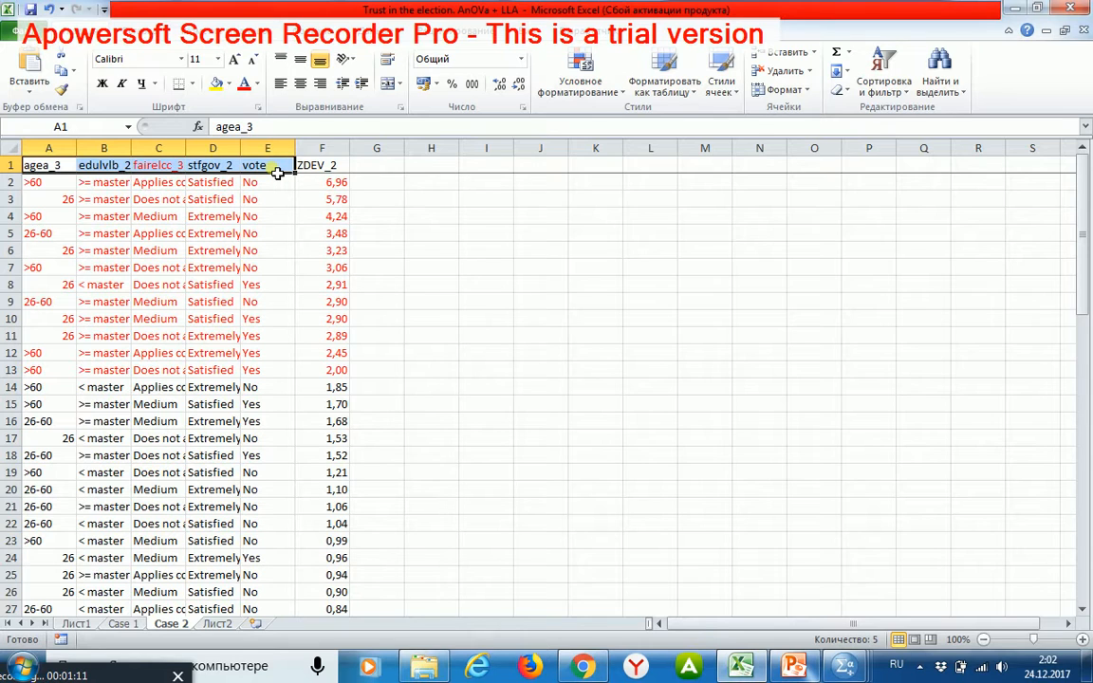
click(49, 182)
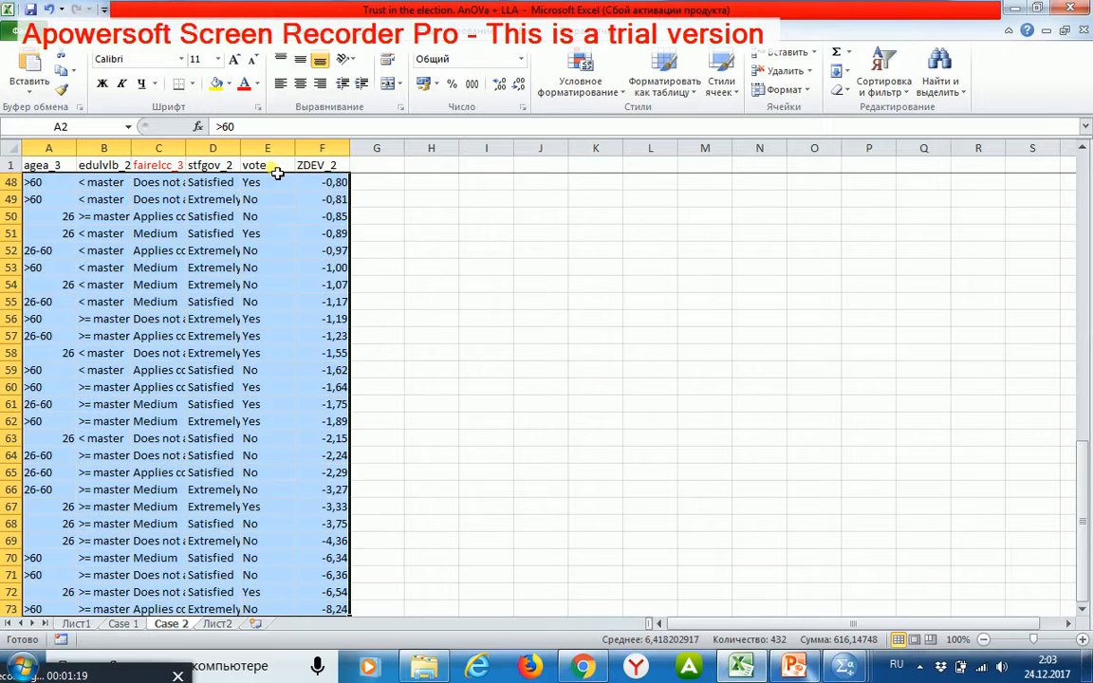
mouse_move(340, 266)
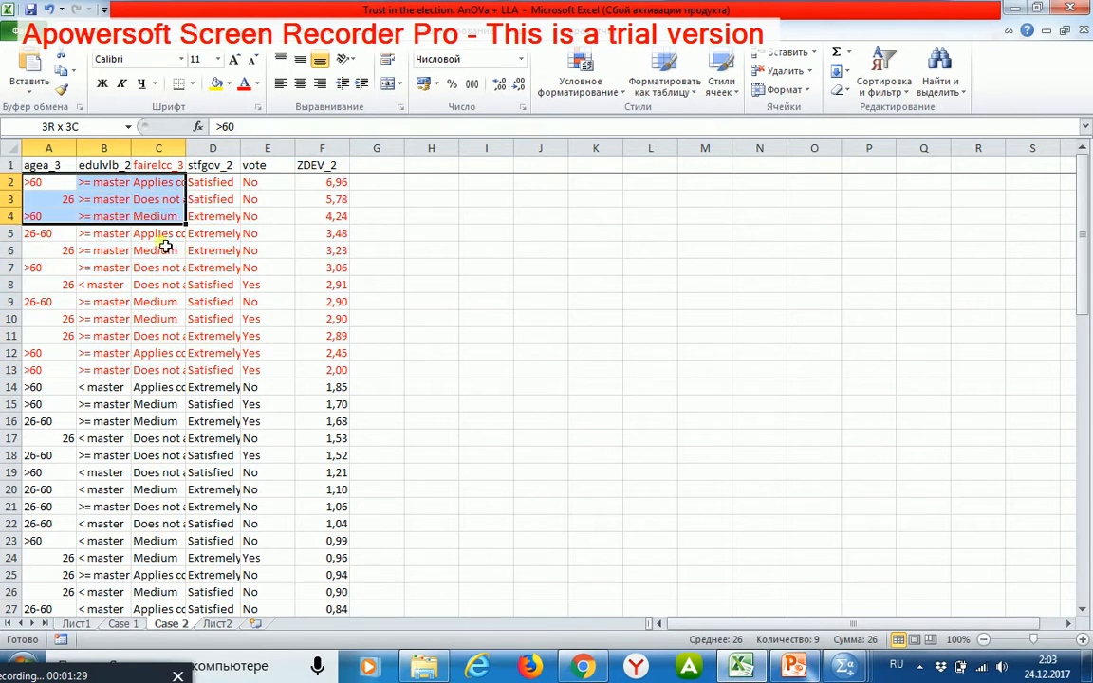
drag(37, 182, 265, 371)
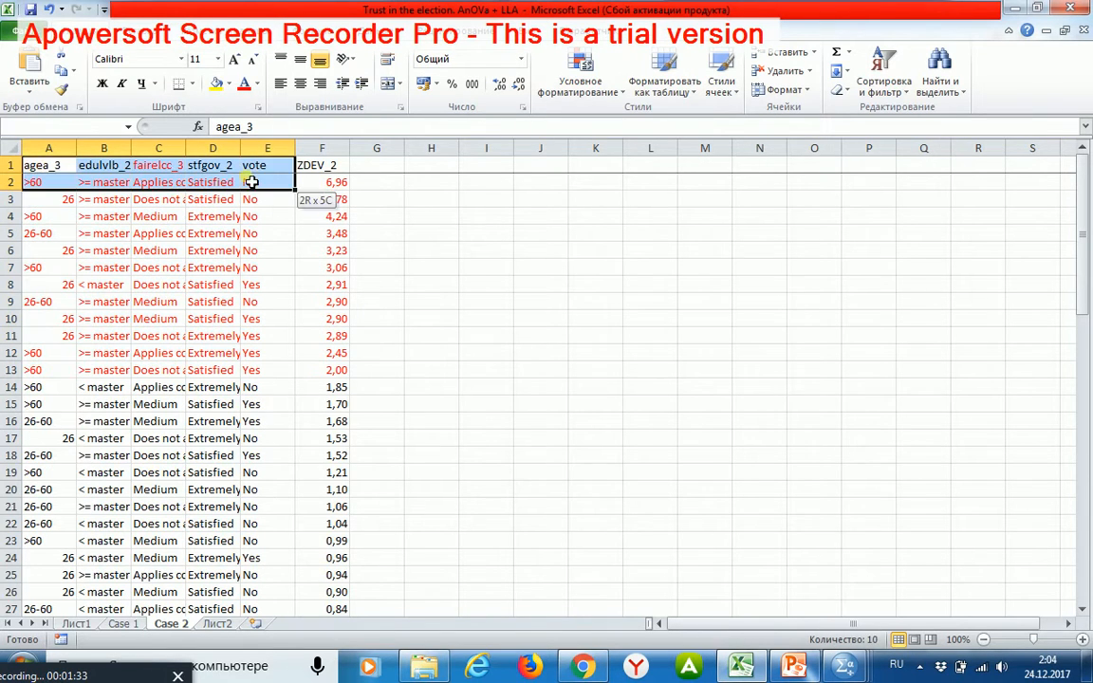
click(49, 165)
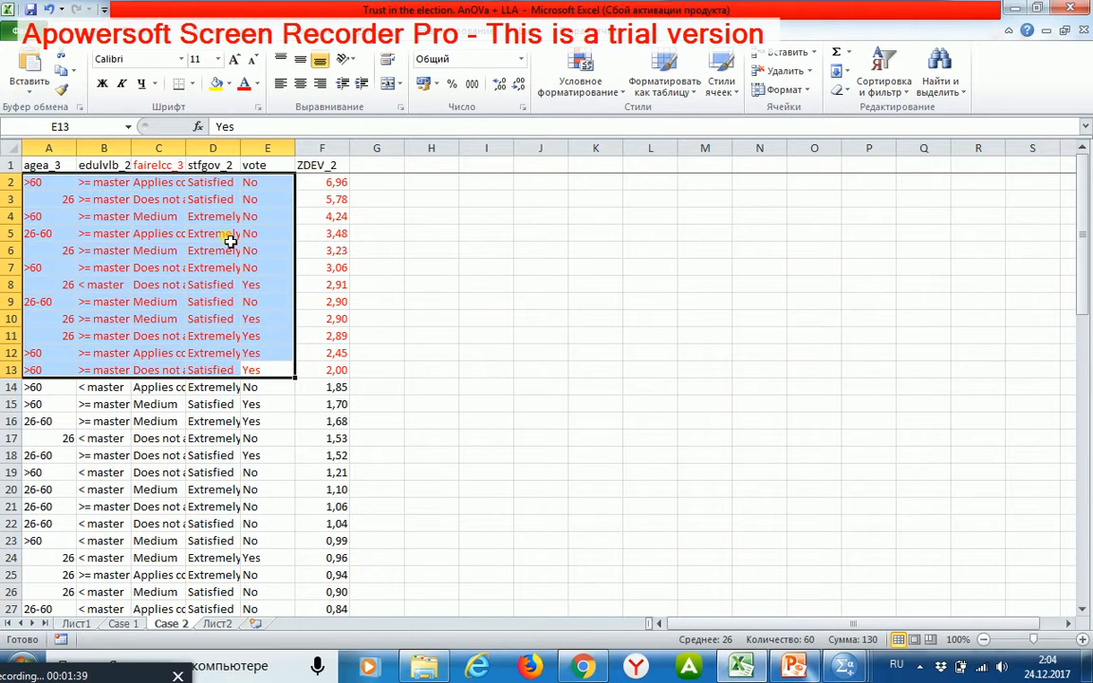
click(49, 182)
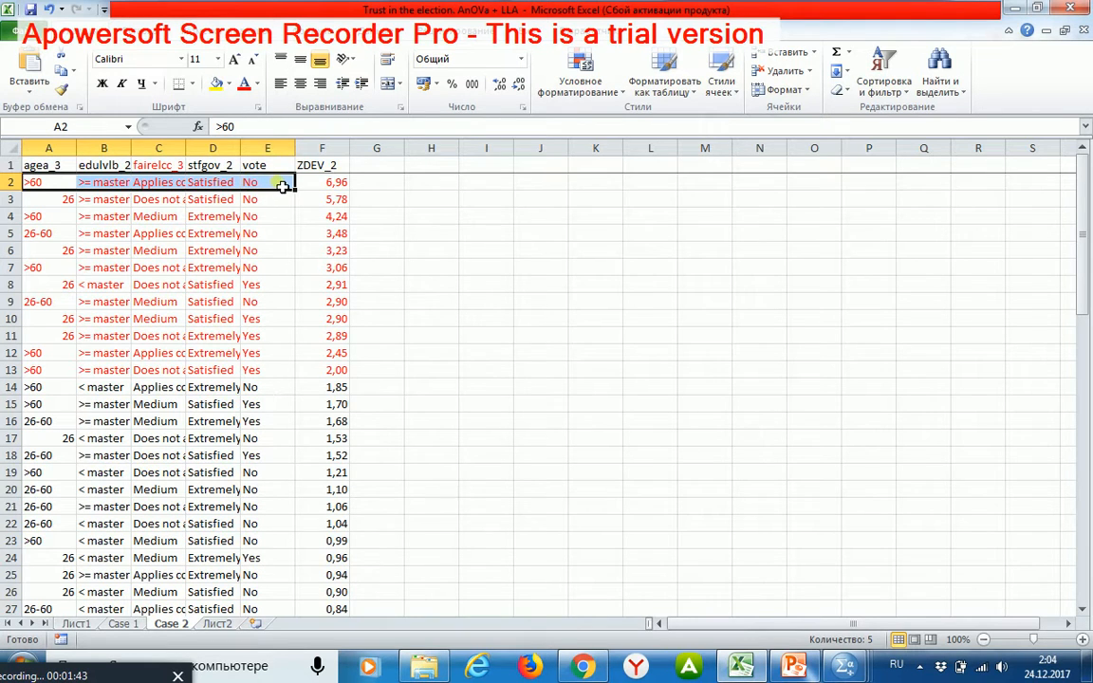
mouse_move(322, 182)
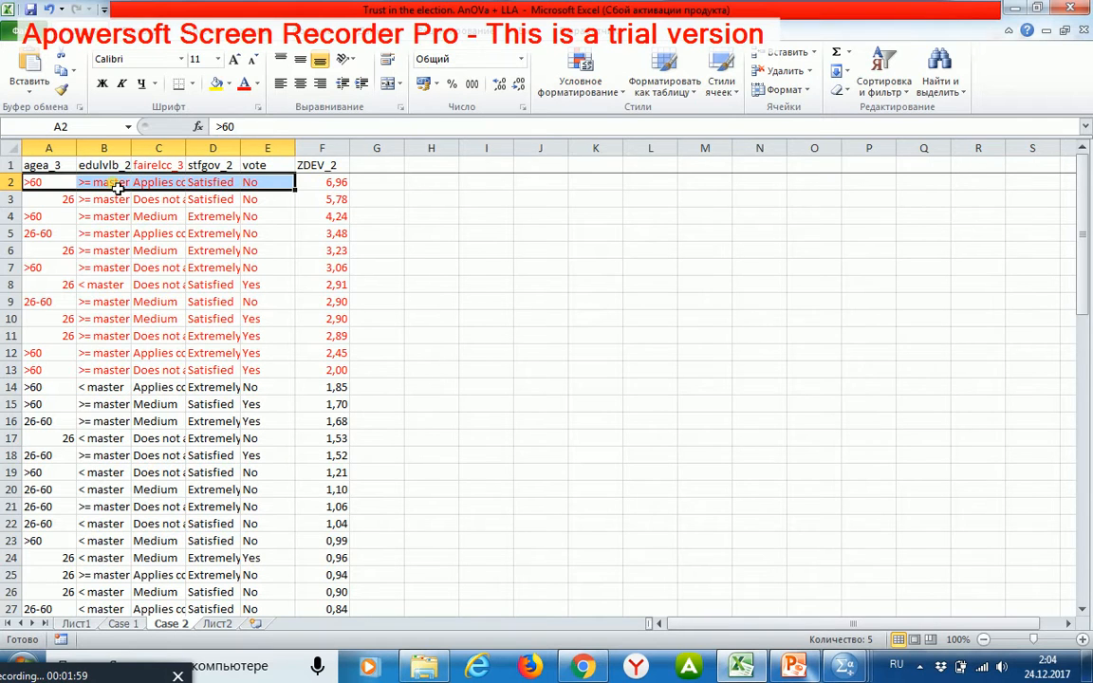
click(103, 182)
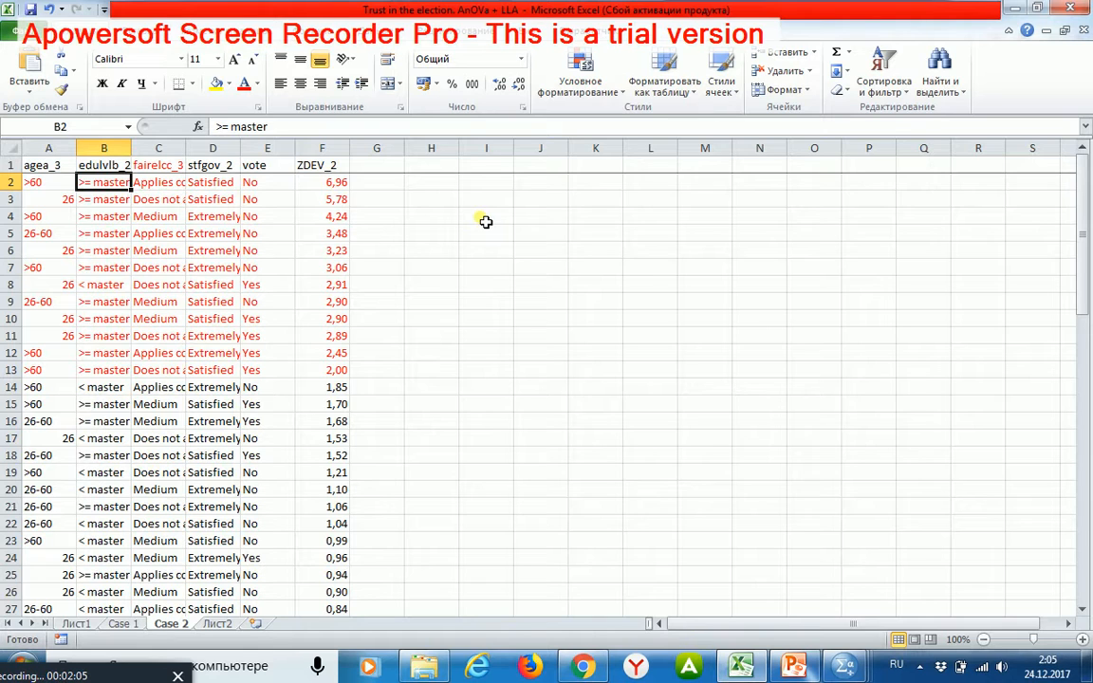
click(160, 182)
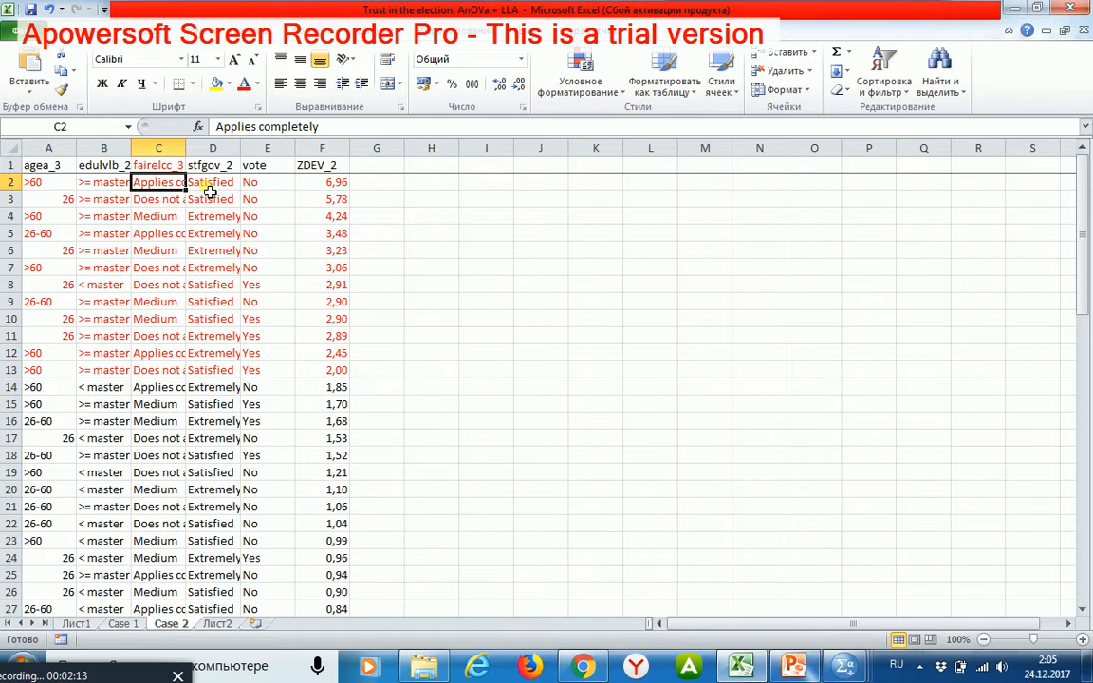
click(213, 182)
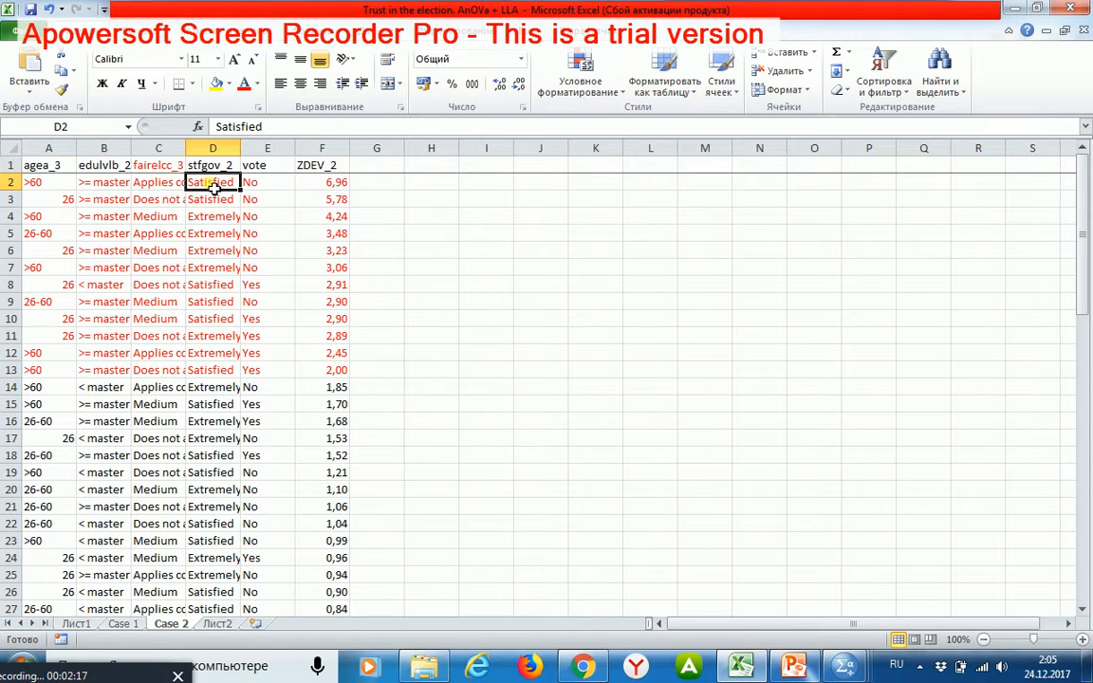
click(265, 182)
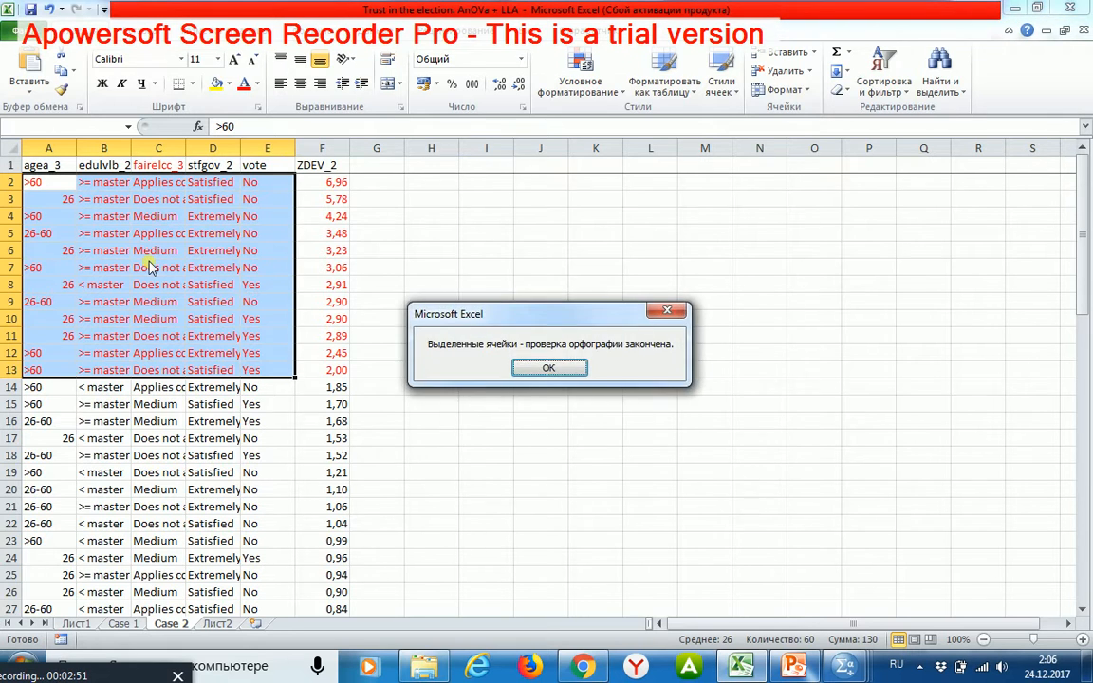
click(551, 369)
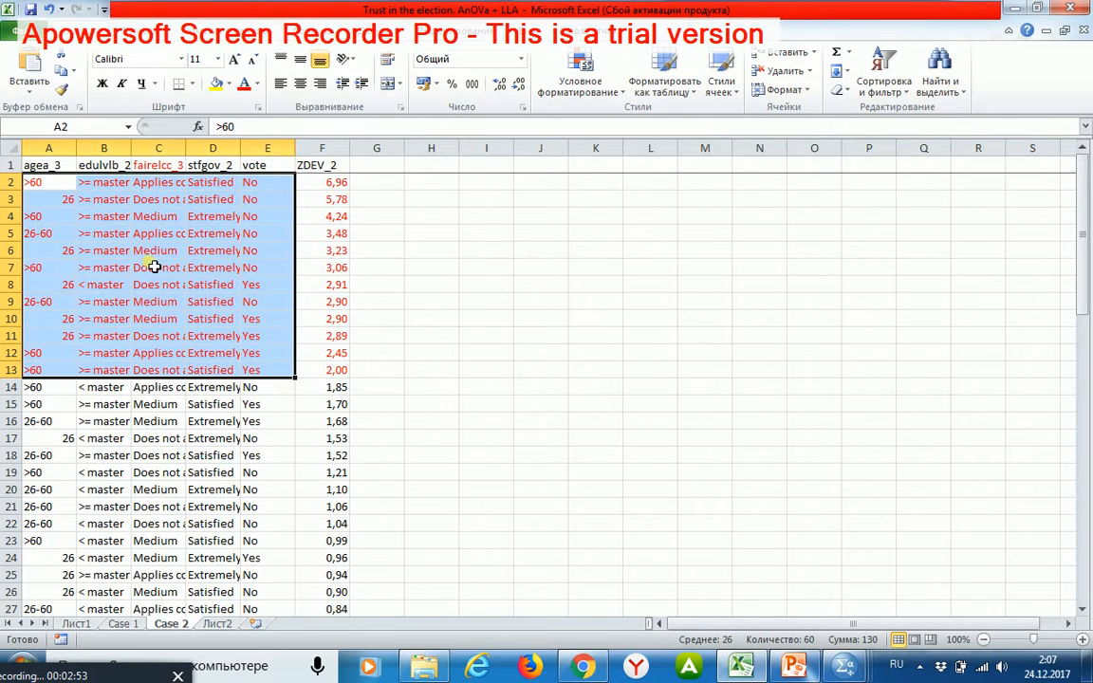